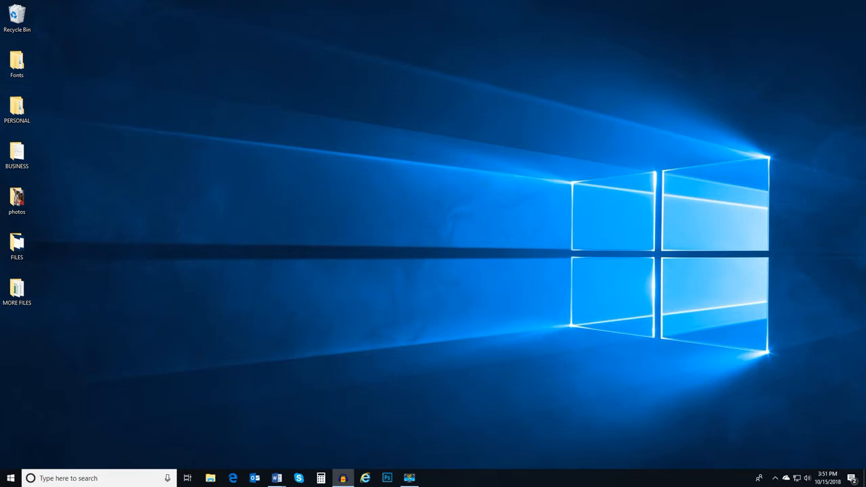
mouse_move(415, 277)
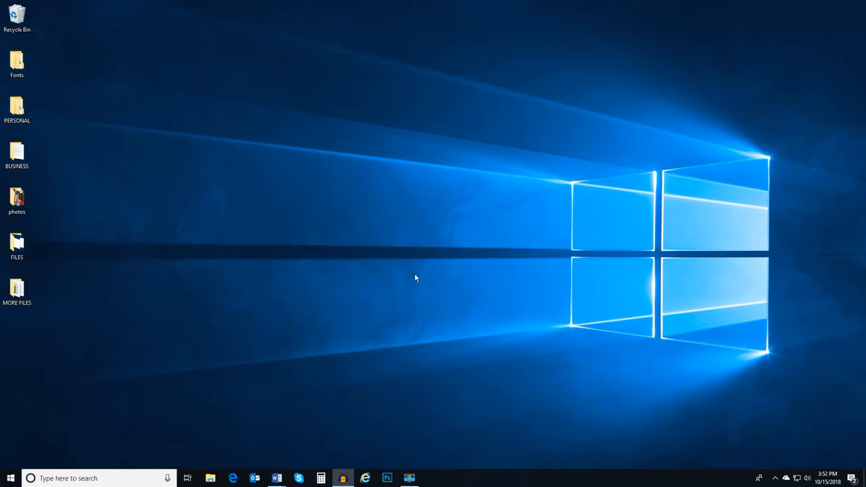
Step: Reach the Ease of Access page from the Start menu's Settings gear
click(11, 477)
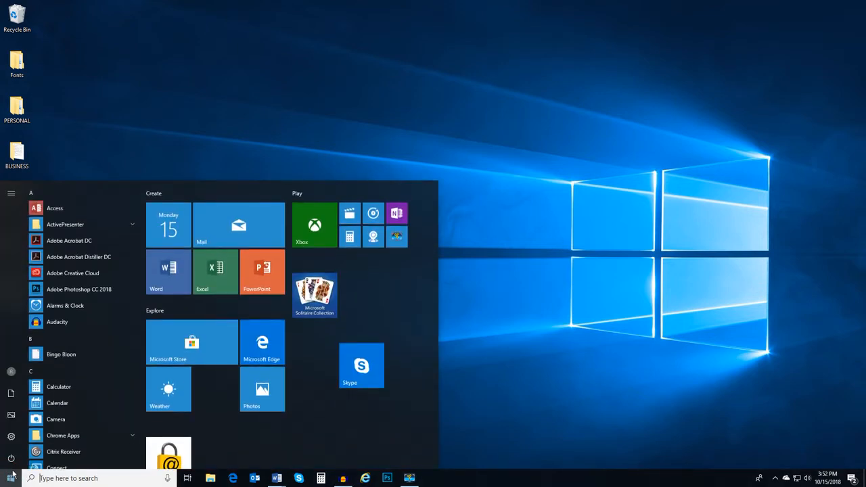
mouse_move(10, 438)
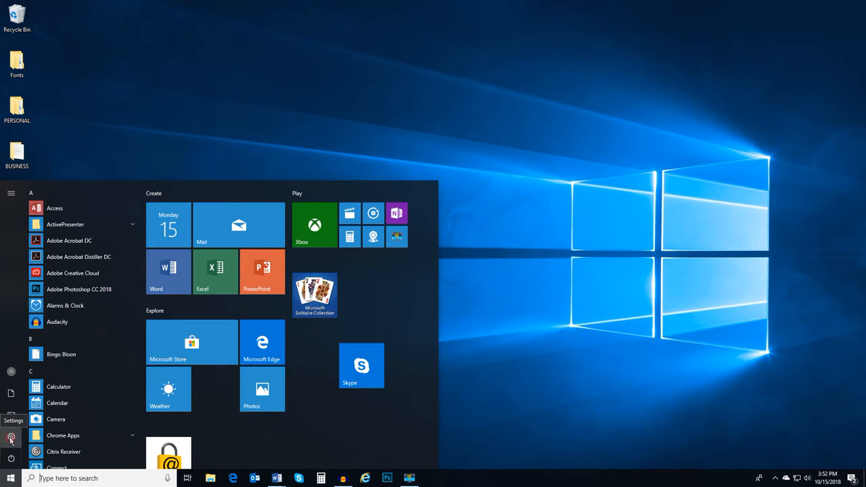
click(11, 438)
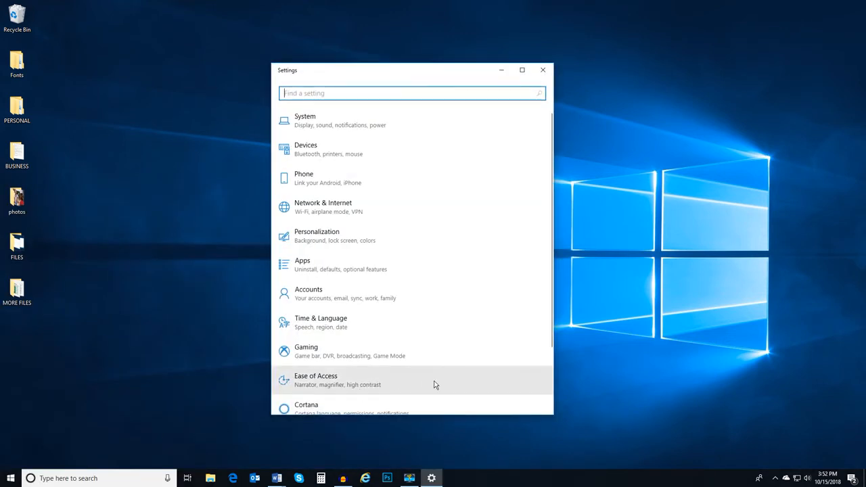
click(315, 379)
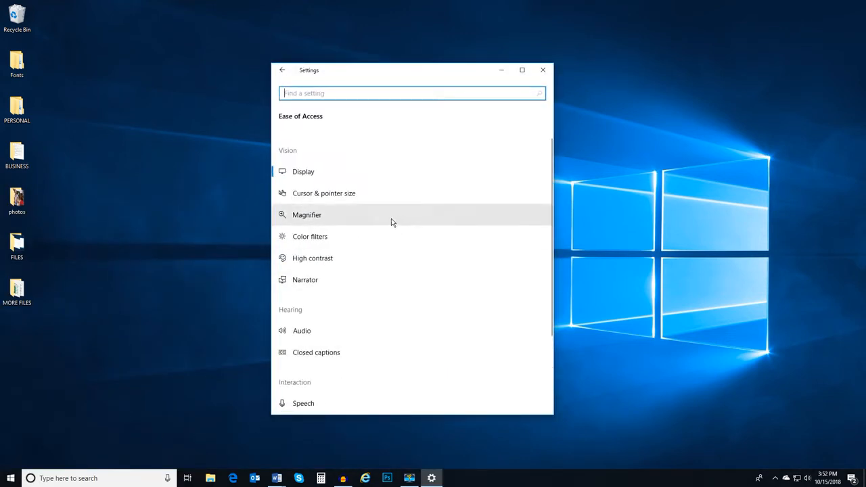
mouse_move(417, 170)
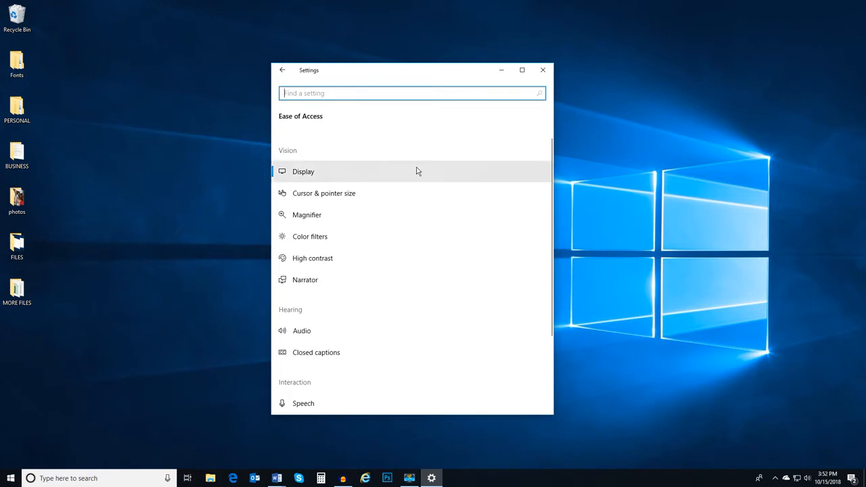
click(303, 170)
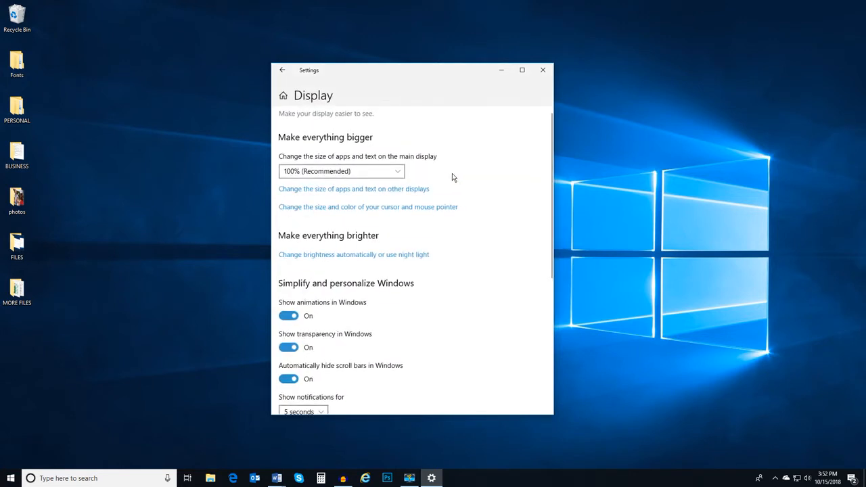
mouse_move(476, 195)
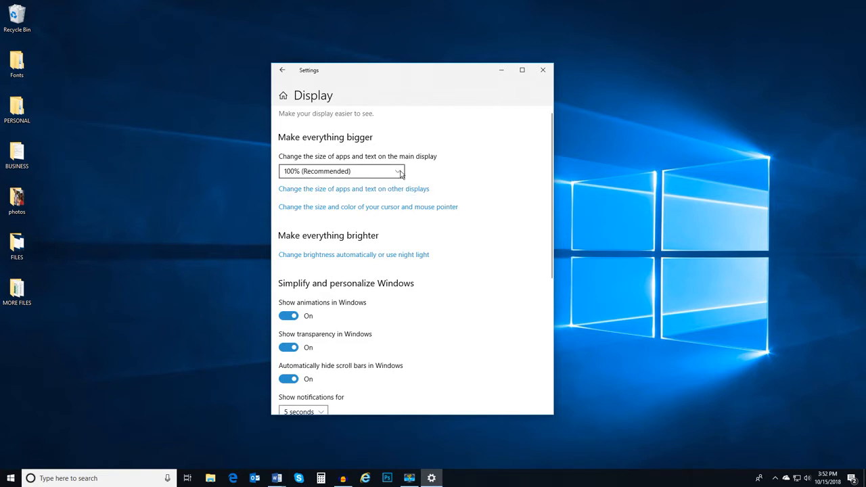
click(394, 170)
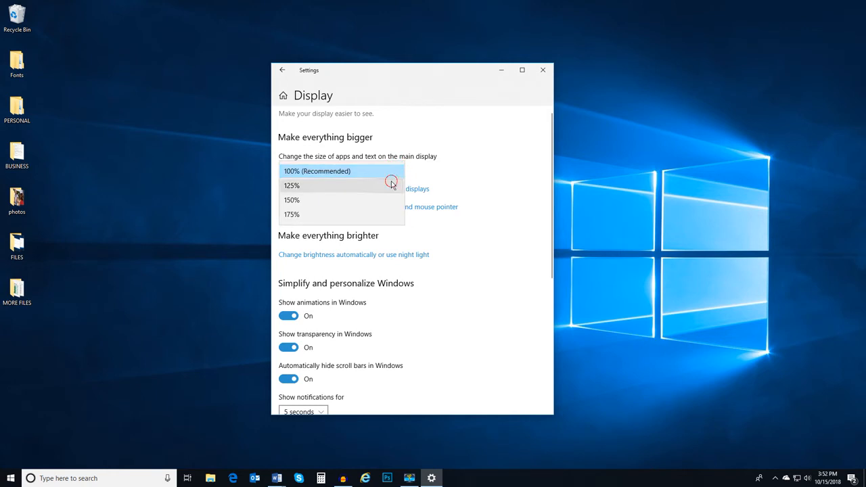
click(293, 186)
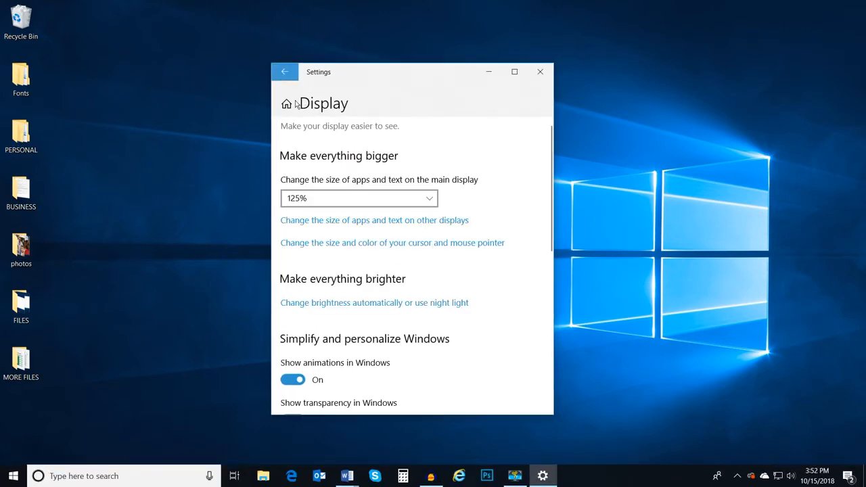
mouse_move(485, 306)
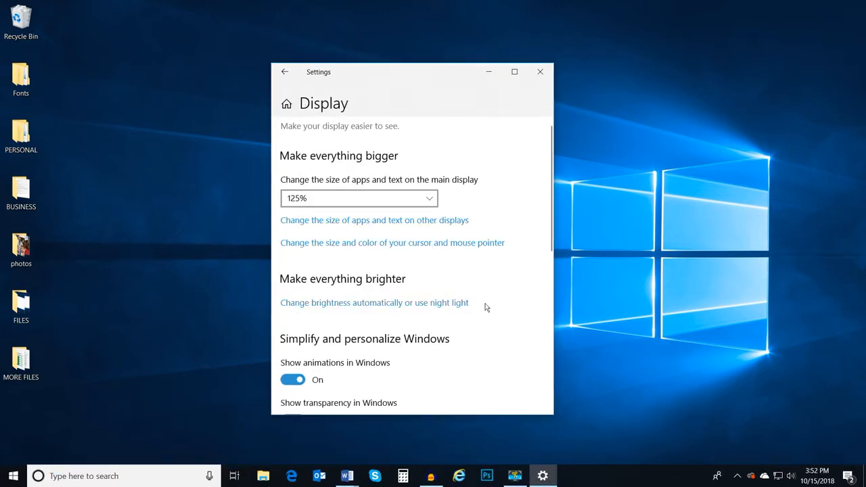
click(358, 198)
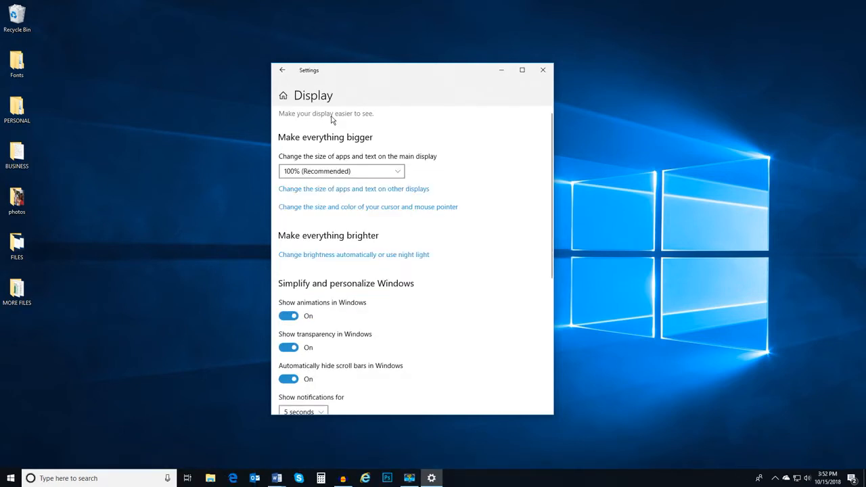
click(281, 70)
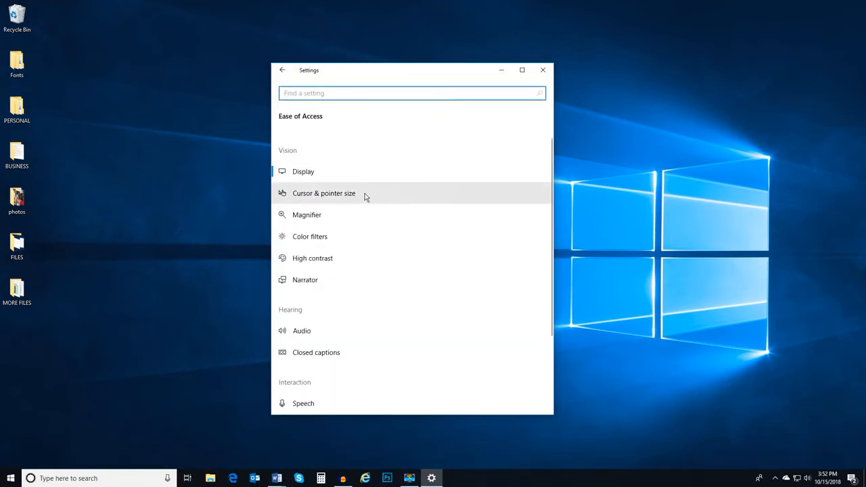
Step: Try larger and largest mouse pointer sizes, then return the pointer to the smallest size
click(324, 192)
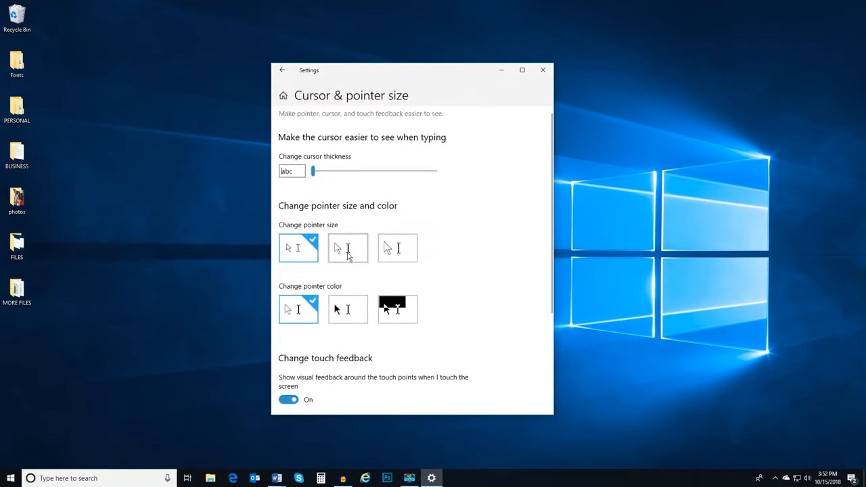
click(348, 249)
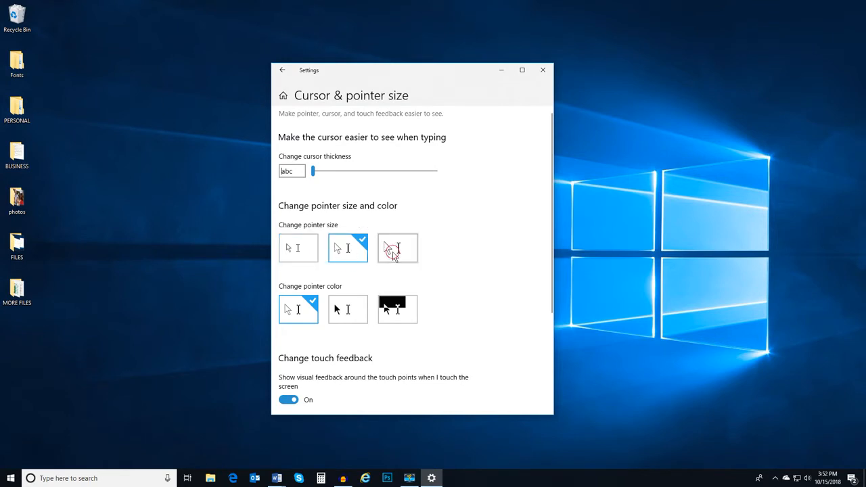
click(398, 248)
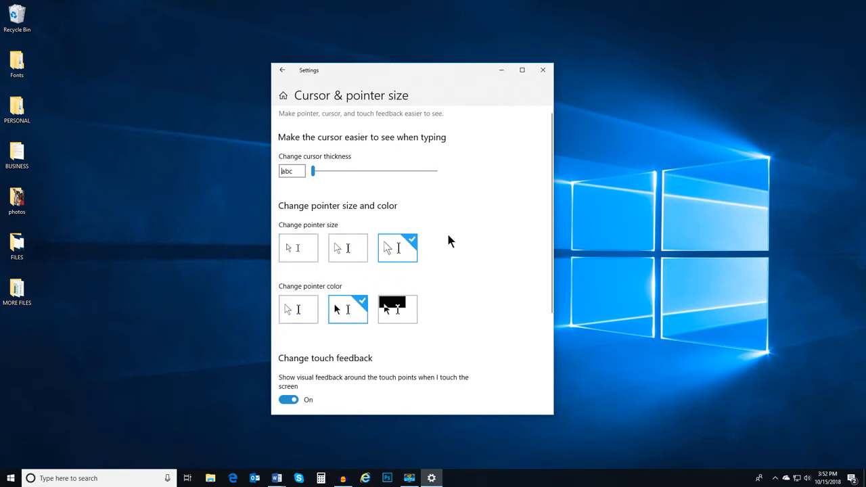
click(297, 248)
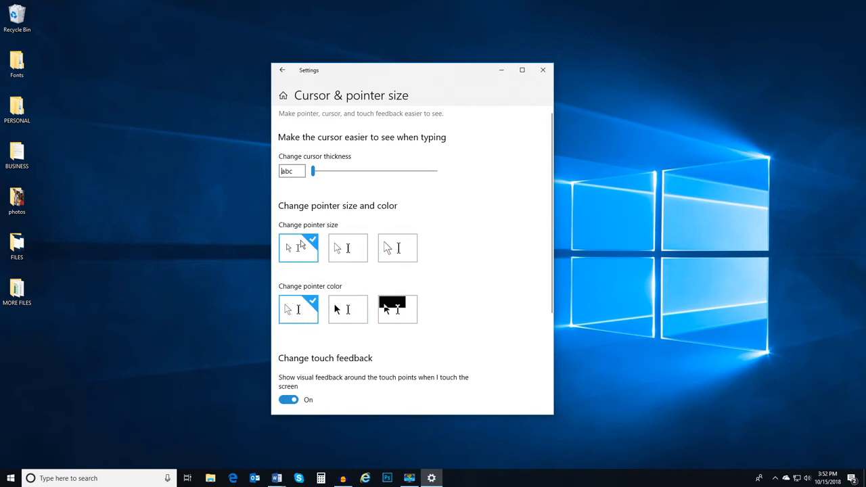
Step: Raise the text cursor thickness to 7 and go back to the Ease of Access list
drag(311, 170, 323, 170)
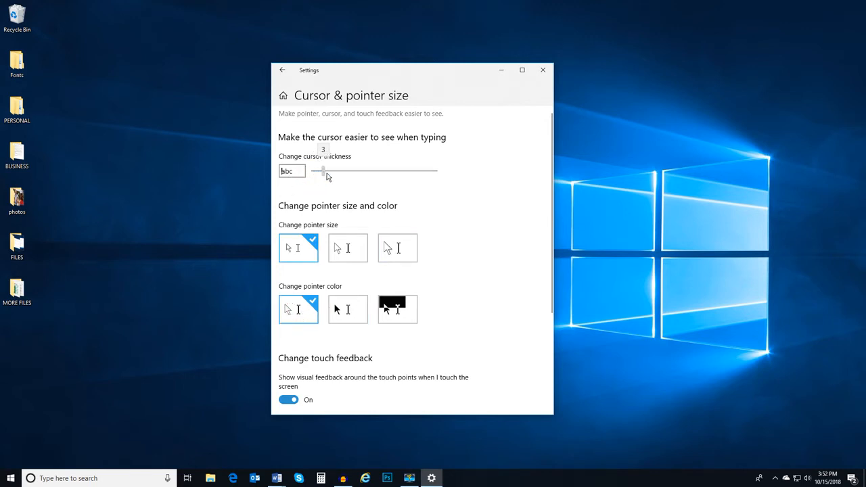
drag(323, 170, 352, 170)
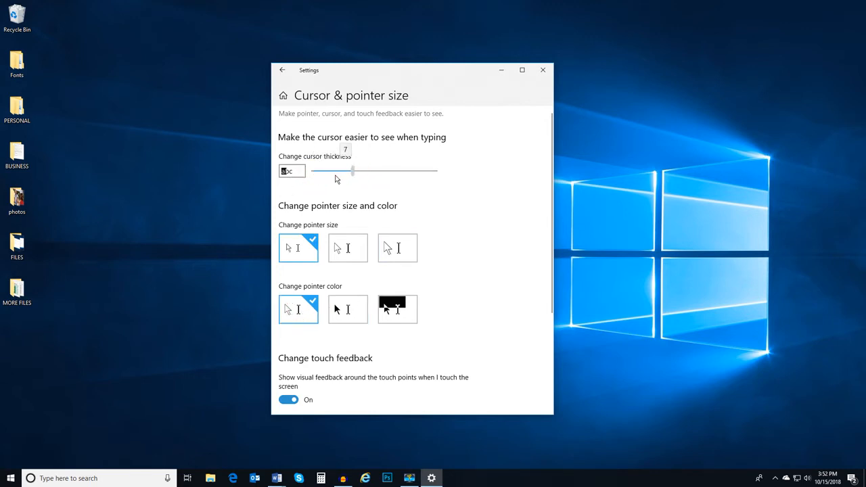
click(281, 70)
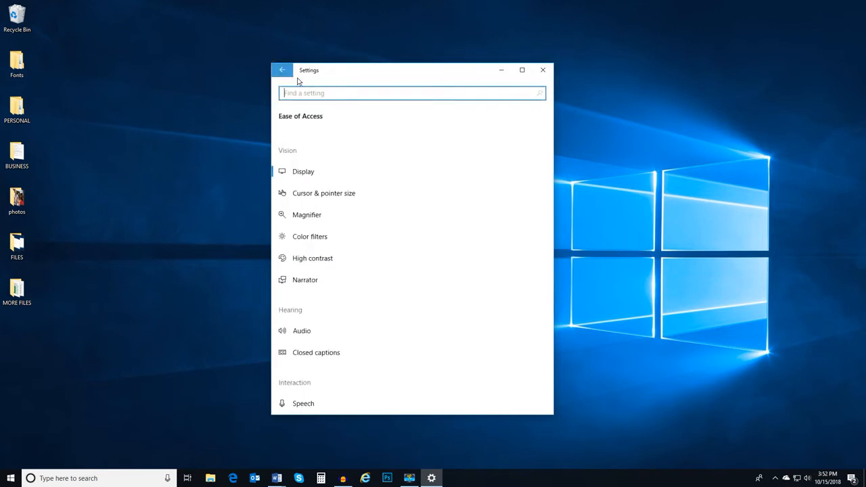
mouse_move(338, 219)
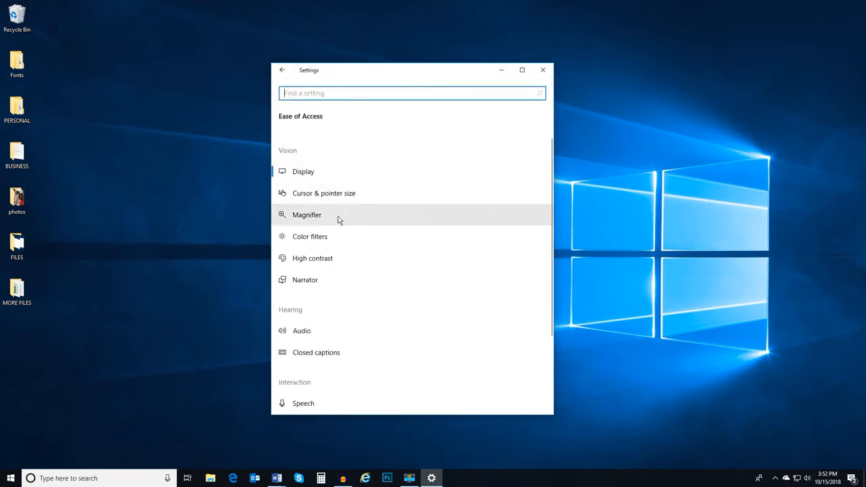
Step: Switch Magnifier on at 100% zoom and return to the Ease of Access list
click(306, 214)
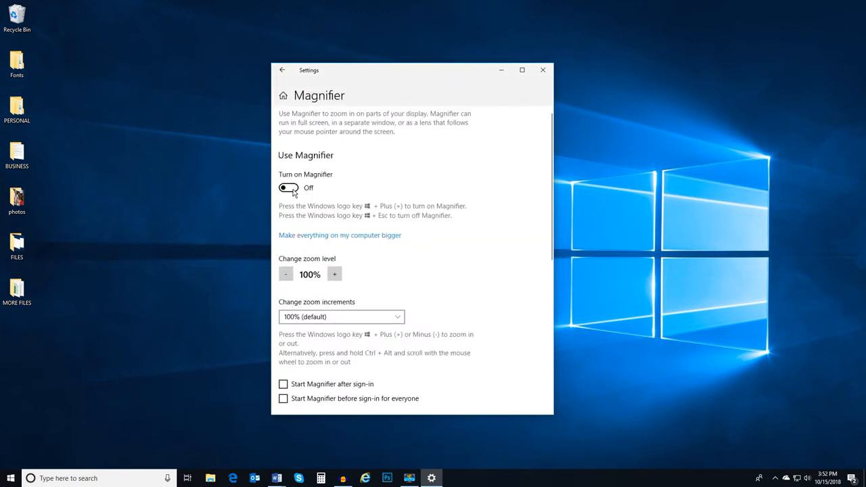
click(288, 187)
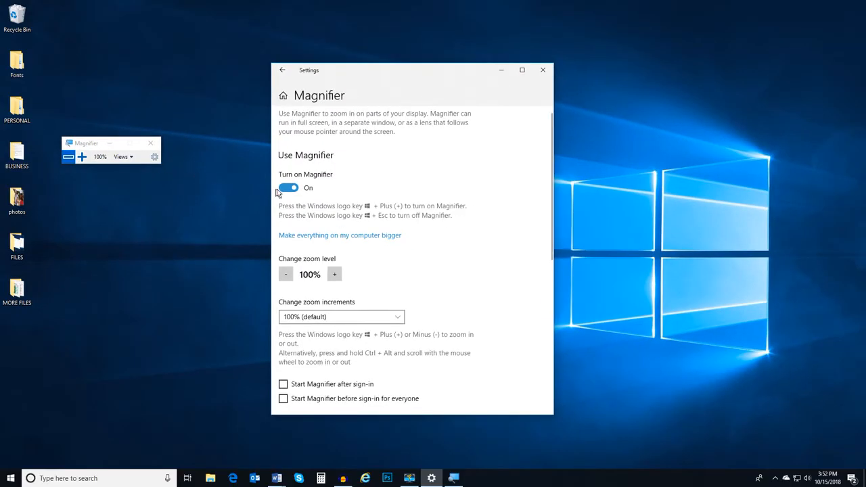
click(281, 70)
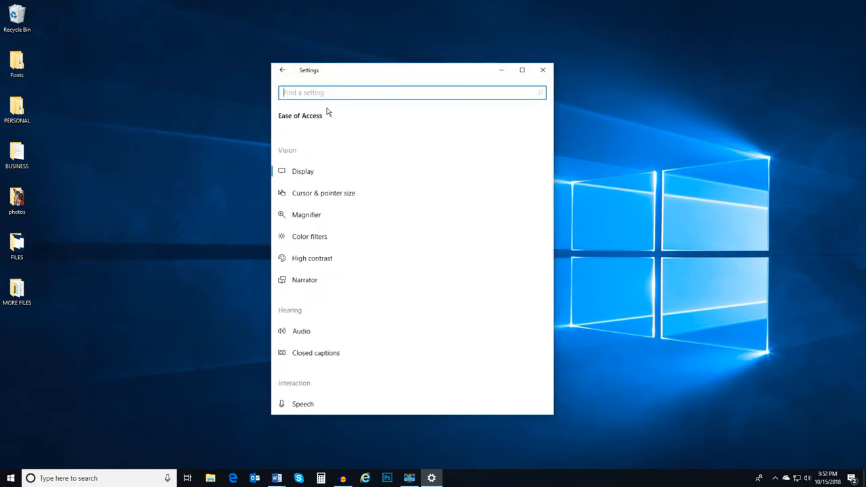
scroll(down, 3)
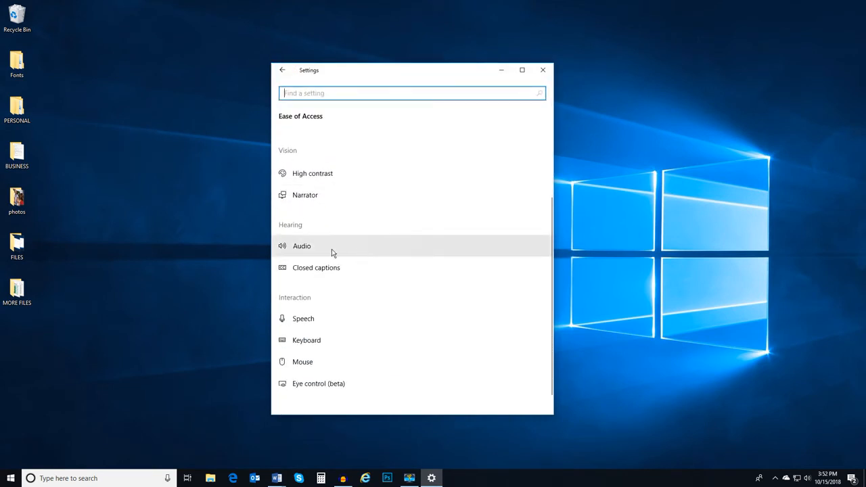
click(301, 246)
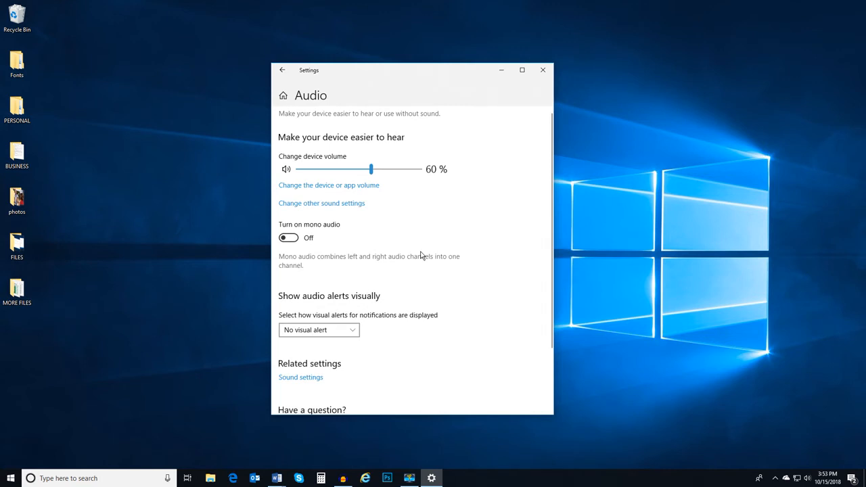
click(318, 330)
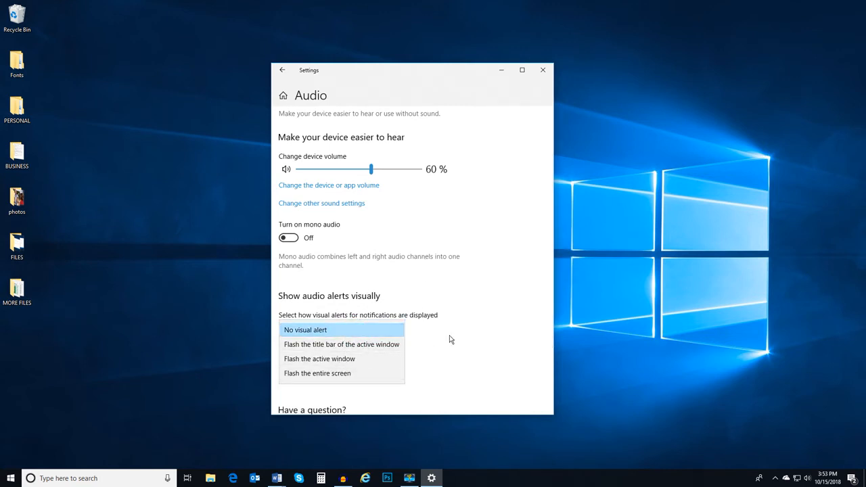
click(281, 70)
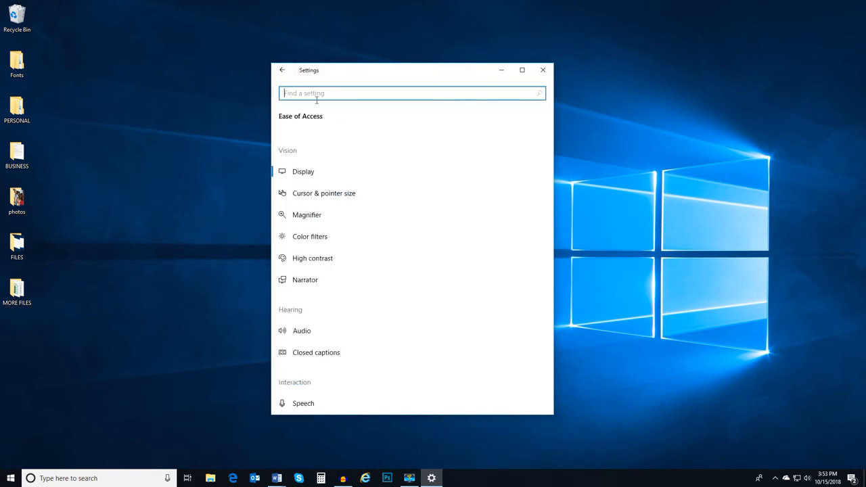
scroll(down, 3)
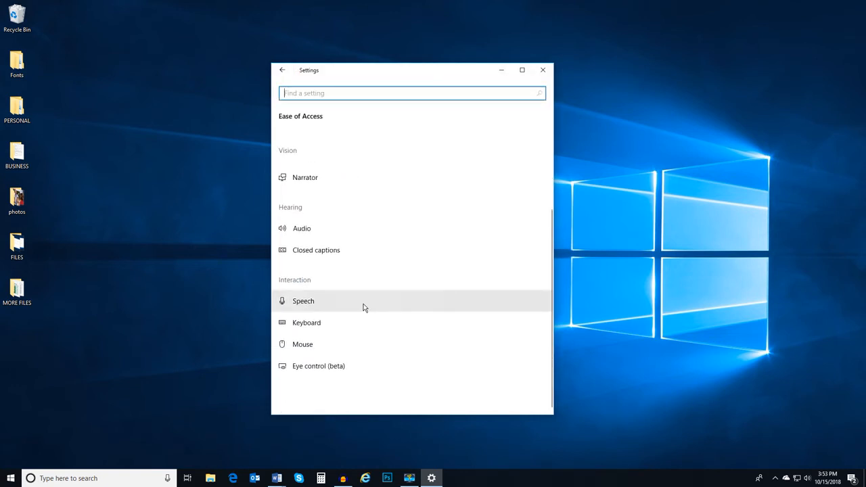
mouse_move(349, 322)
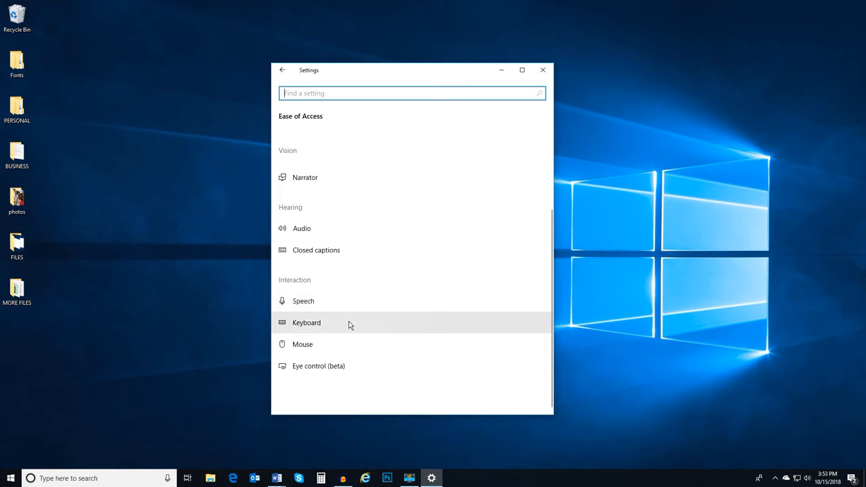
mouse_move(346, 352)
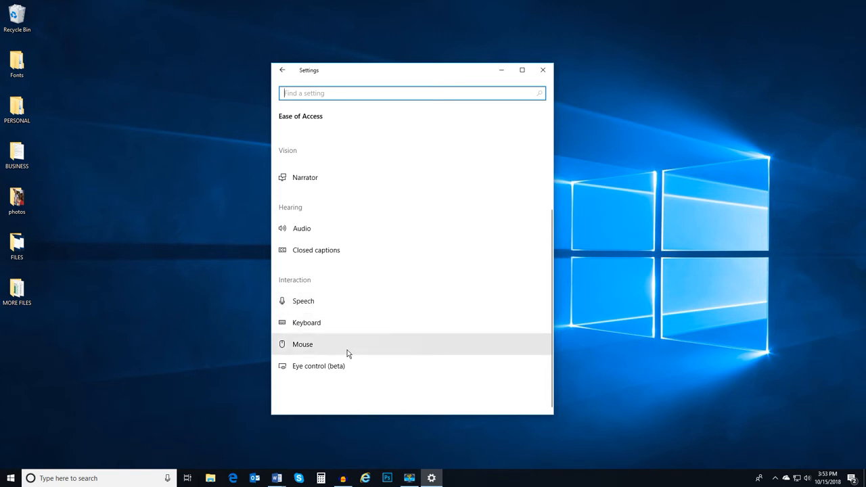
click(305, 322)
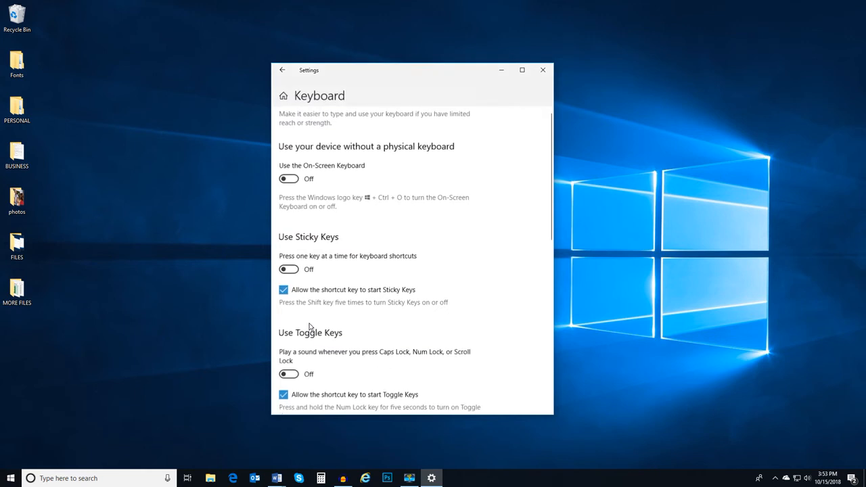
mouse_move(289, 178)
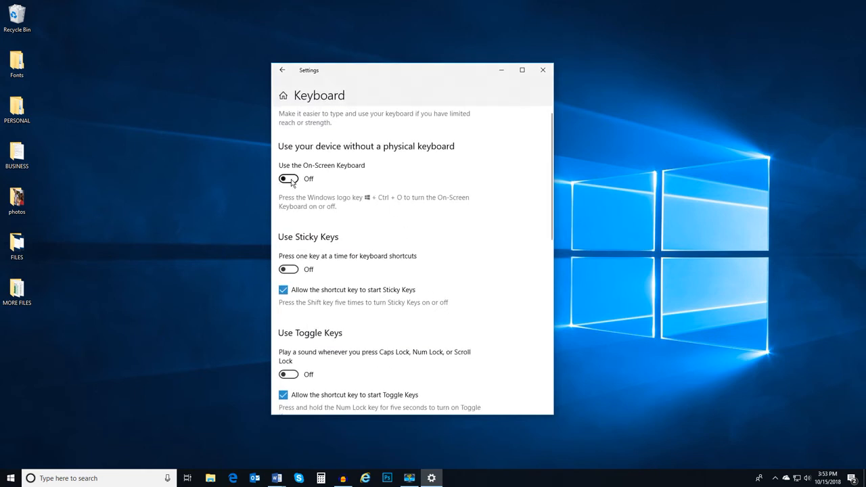
click(289, 178)
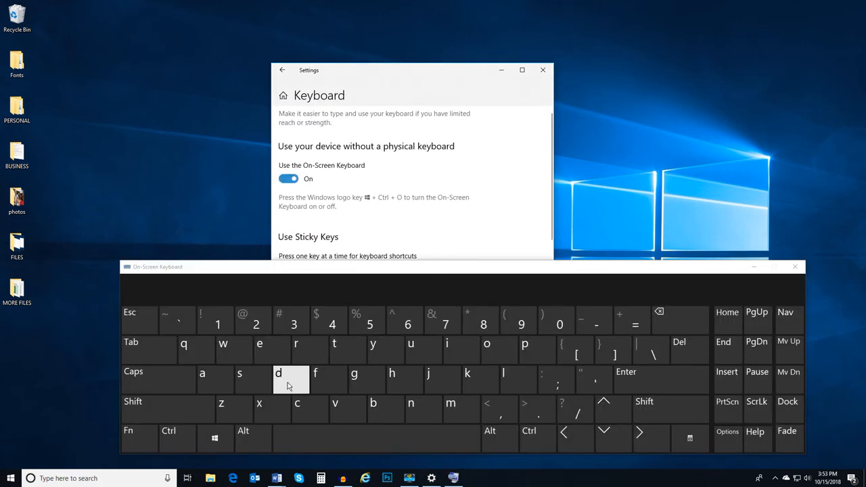
mouse_move(795, 266)
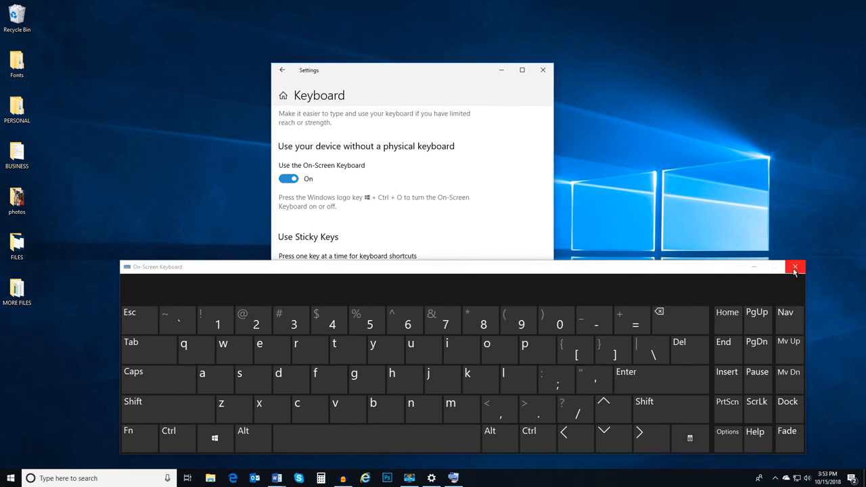
click(795, 266)
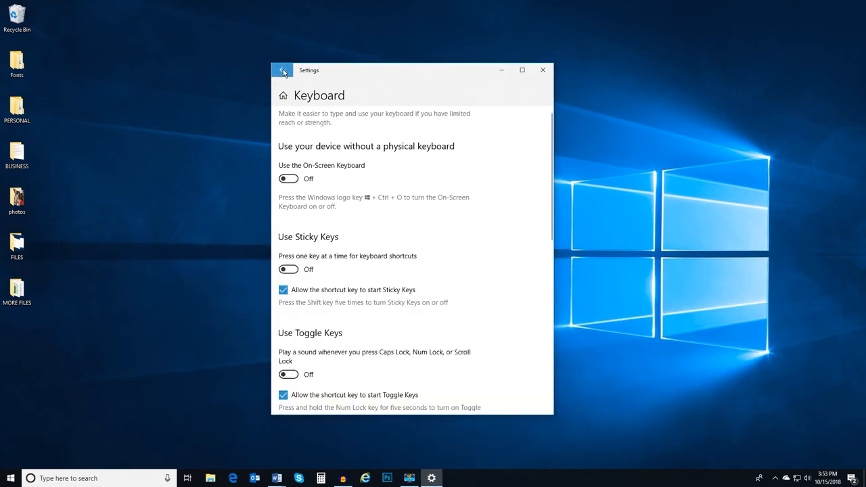
click(281, 70)
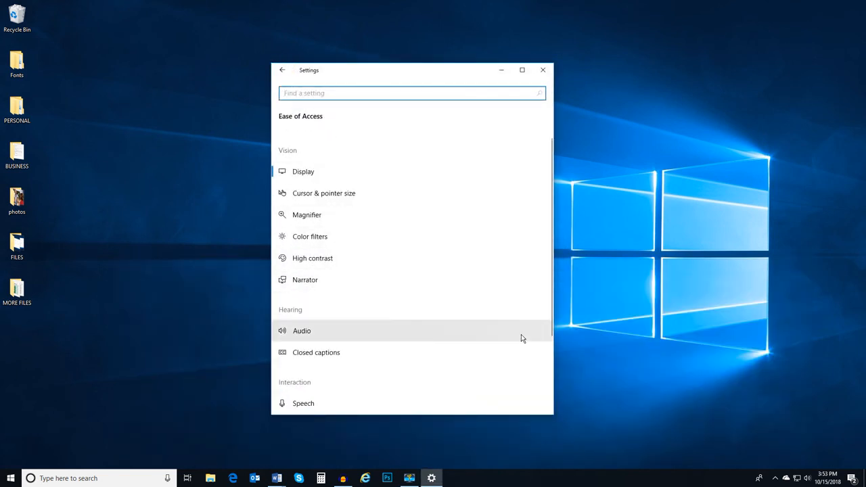